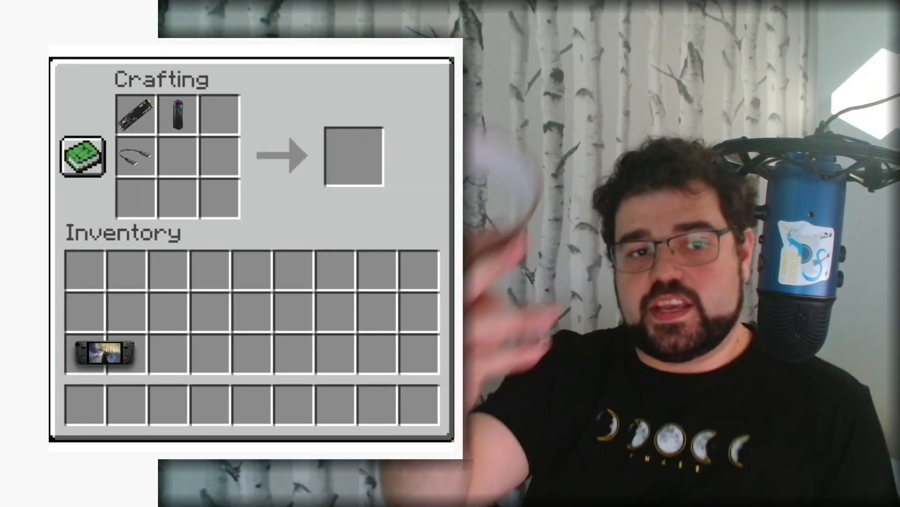
- Select the internal 57.61 GiB nvme0n1 drive to list its rootfs, var and home partitions
click(176, 156)
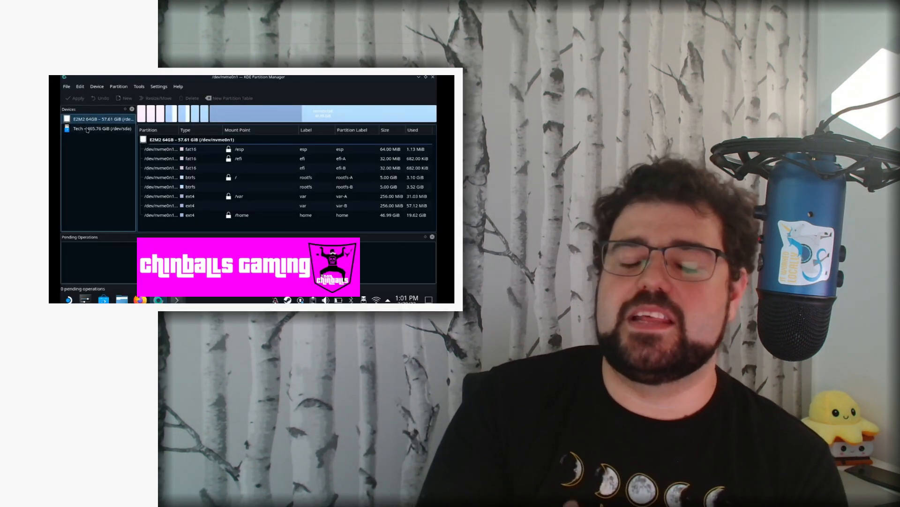
- Select the external 465.76 GiB Tech drive showing its NTFS-Games partition and 232.88 GiB unallocated
click(102, 129)
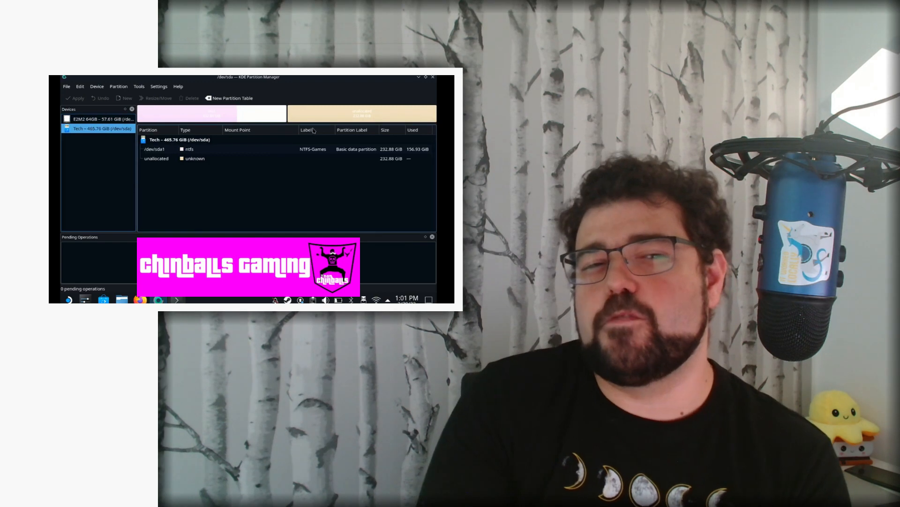